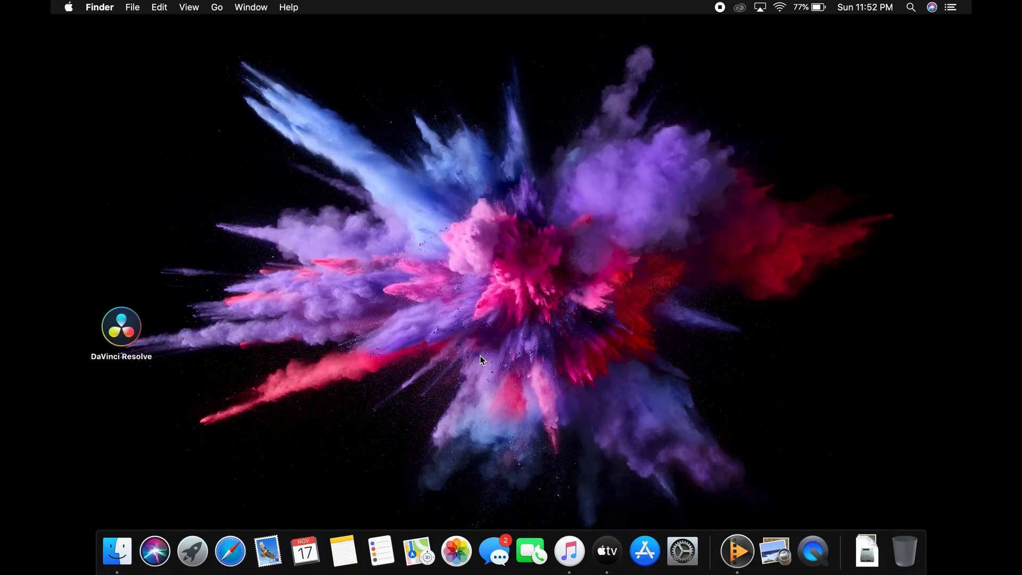
Show About This Mac: macOS Catalina 10.15.2 Beta on a 13-inch 2019 MacBook Pro
left_click(68, 7)
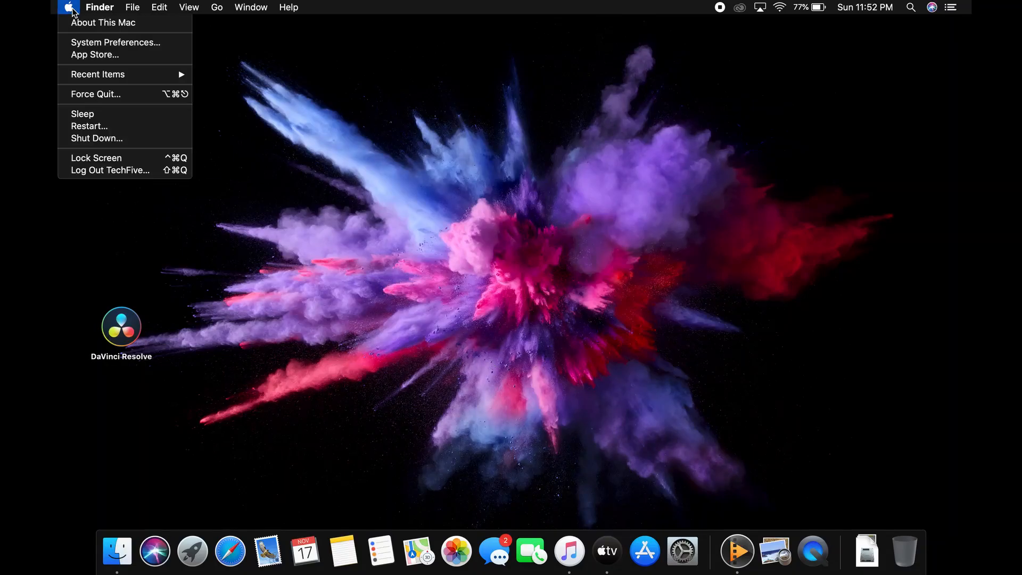
left_click(103, 22)
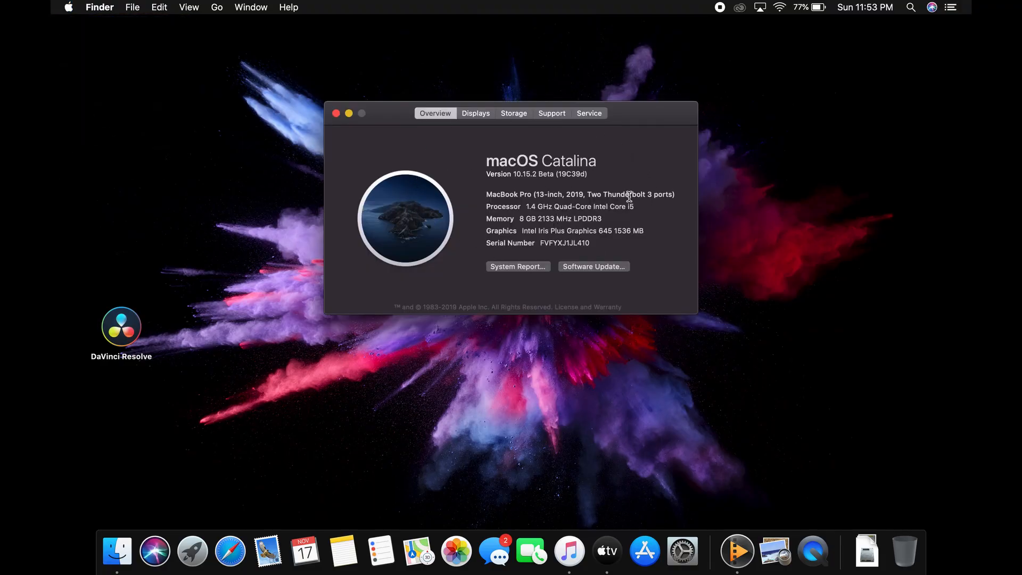
mouse_move(541, 241)
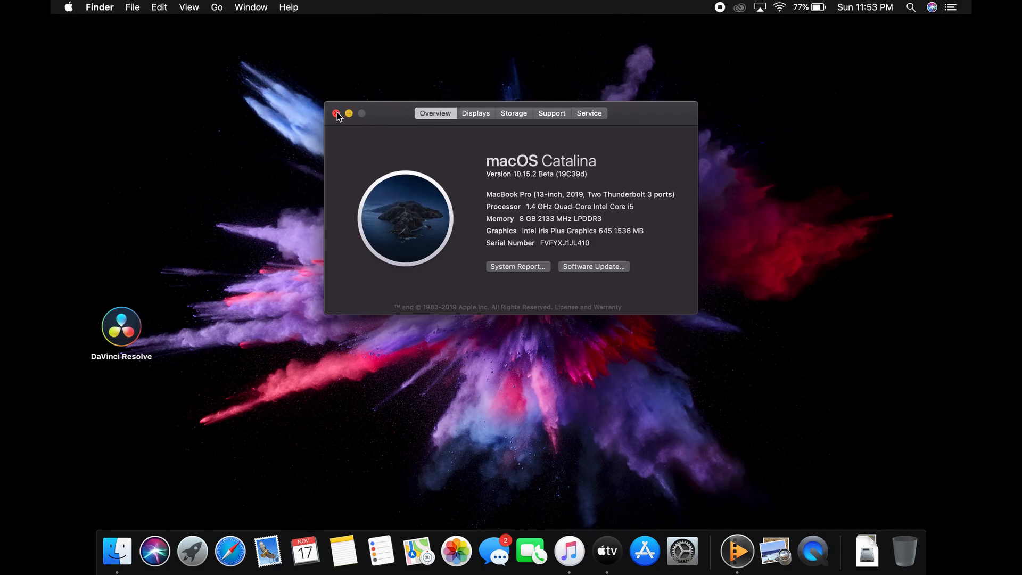
Reach the Apple ID iCloud settings from System Preferences
left_click(336, 115)
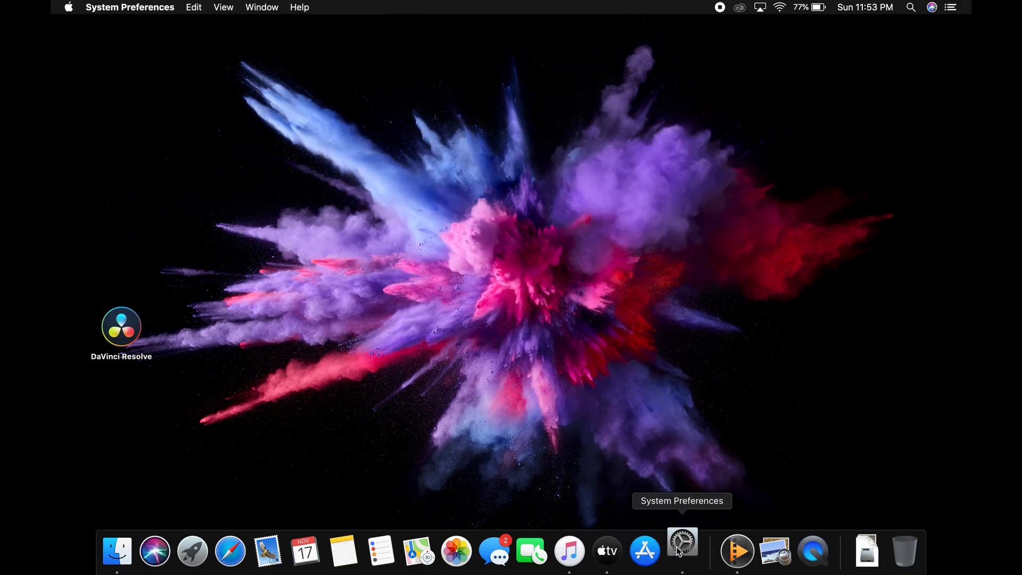
left_click(682, 550)
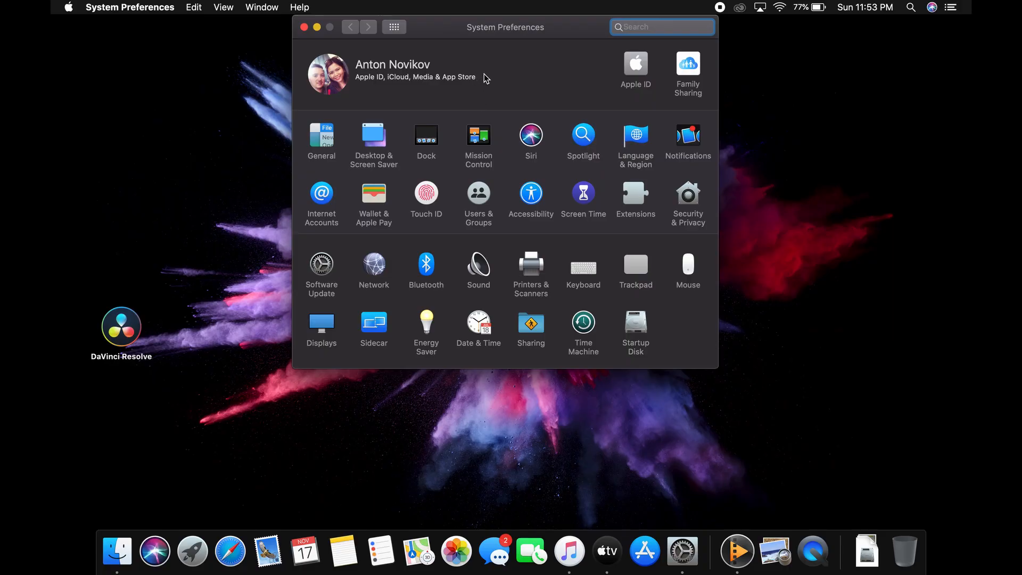
mouse_move(357, 116)
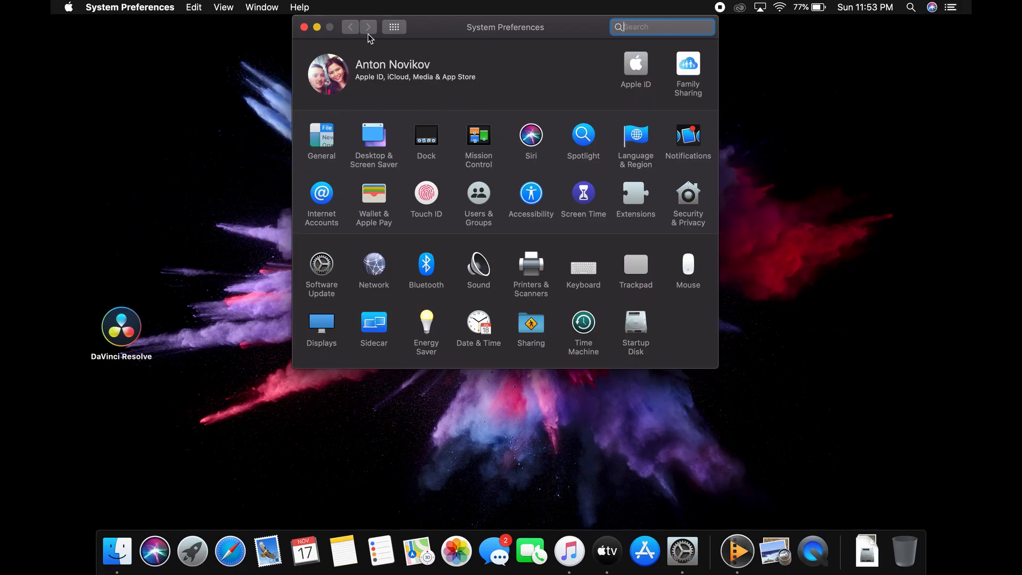
mouse_move(642, 87)
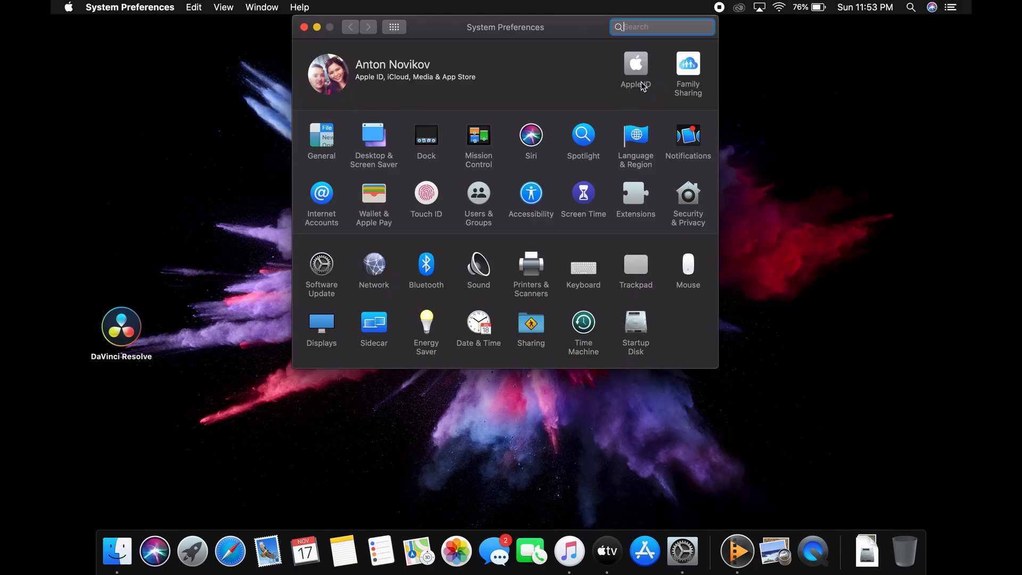
left_click(635, 70)
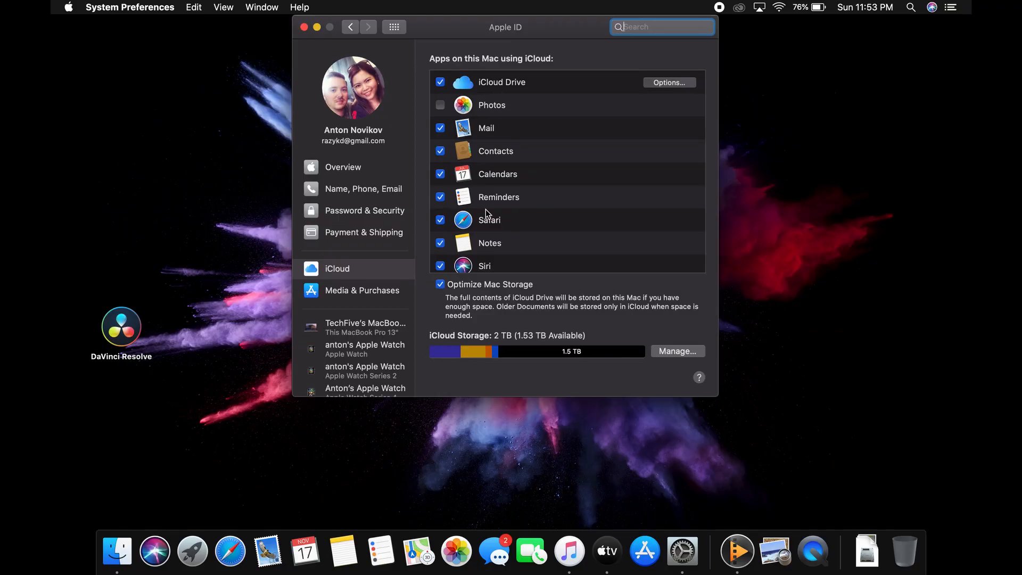
Confirm Find My Mac and Offline Finding are both on in its Options
scroll("down", 3)
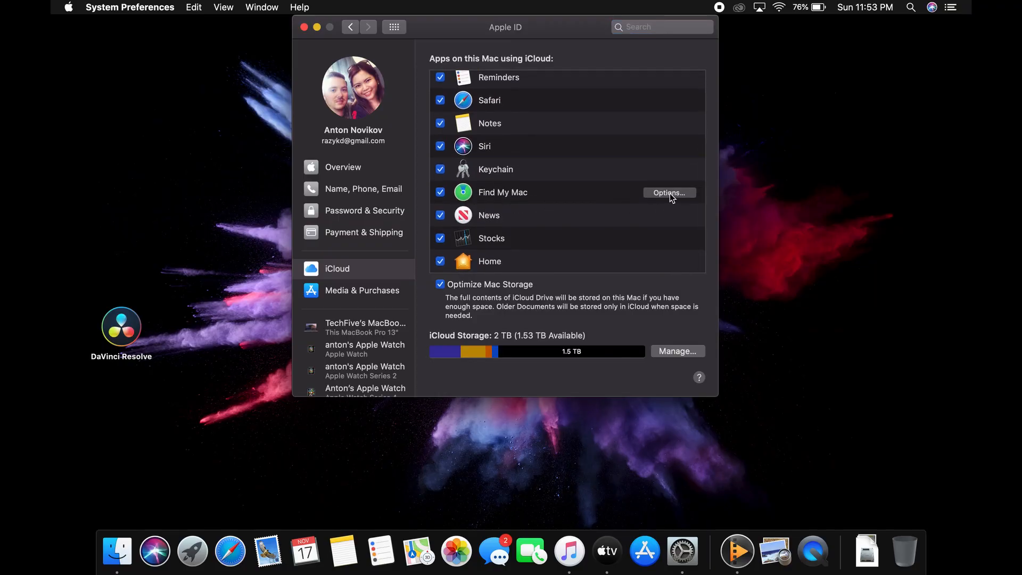
left_click(670, 192)
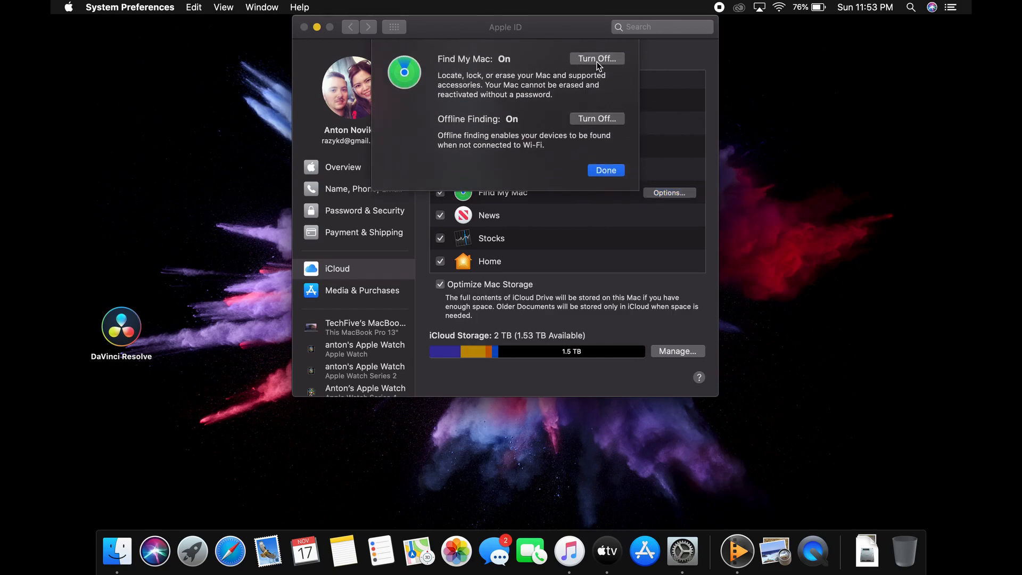
mouse_move(497, 115)
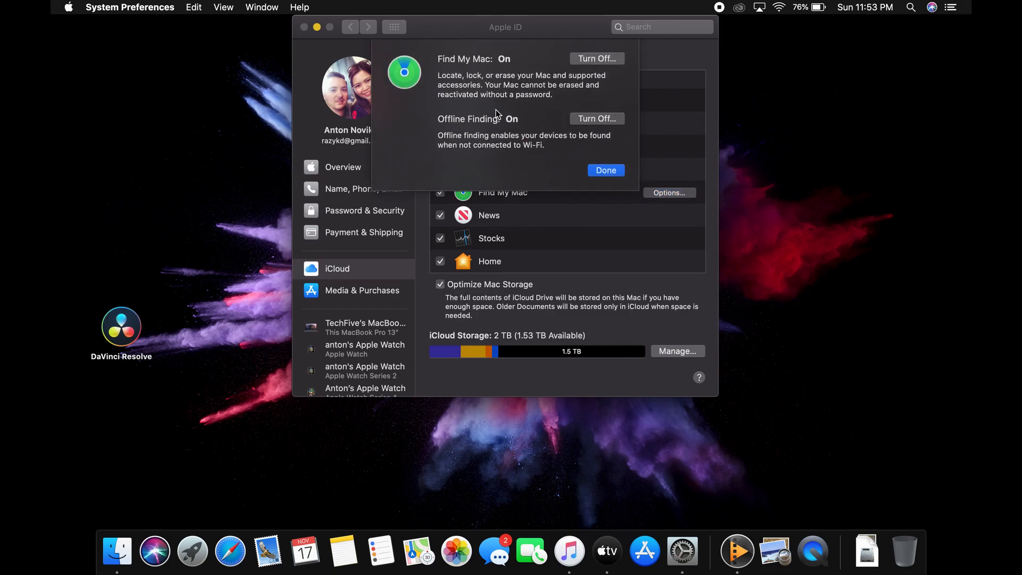
left_click(604, 170)
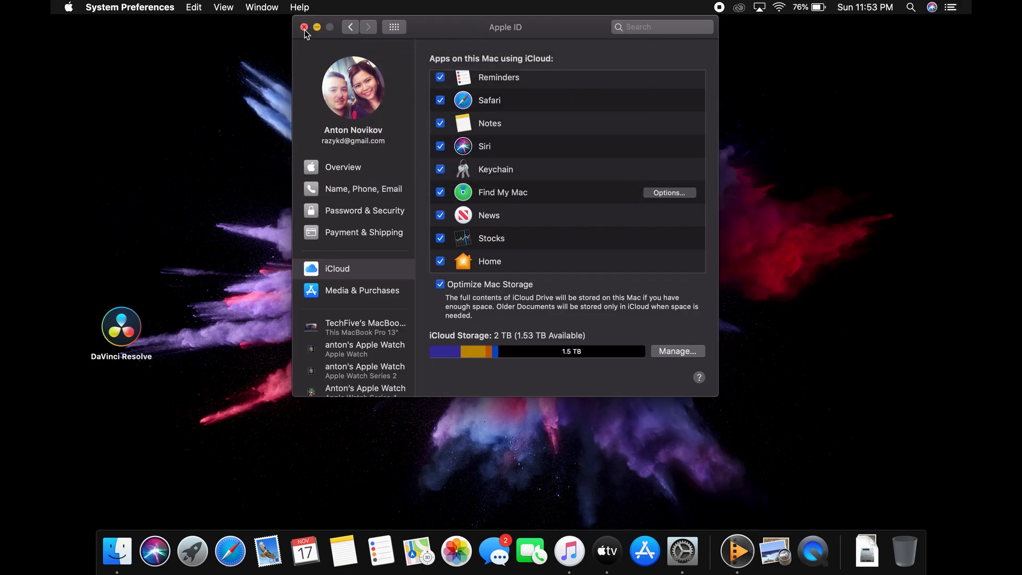
Log out of the user account, leaving the Catalina login screen
left_click(304, 27)
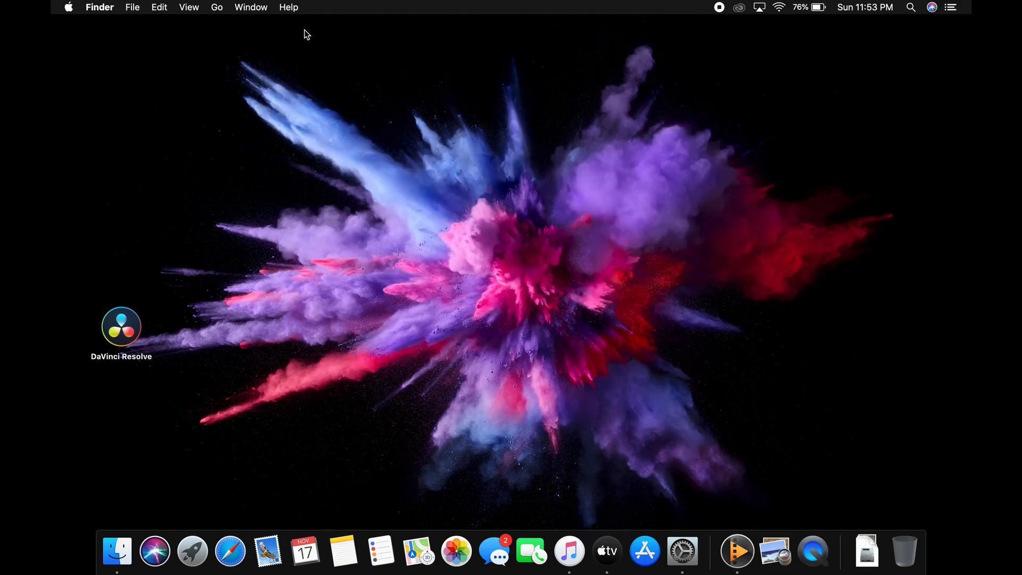
mouse_move(67, 7)
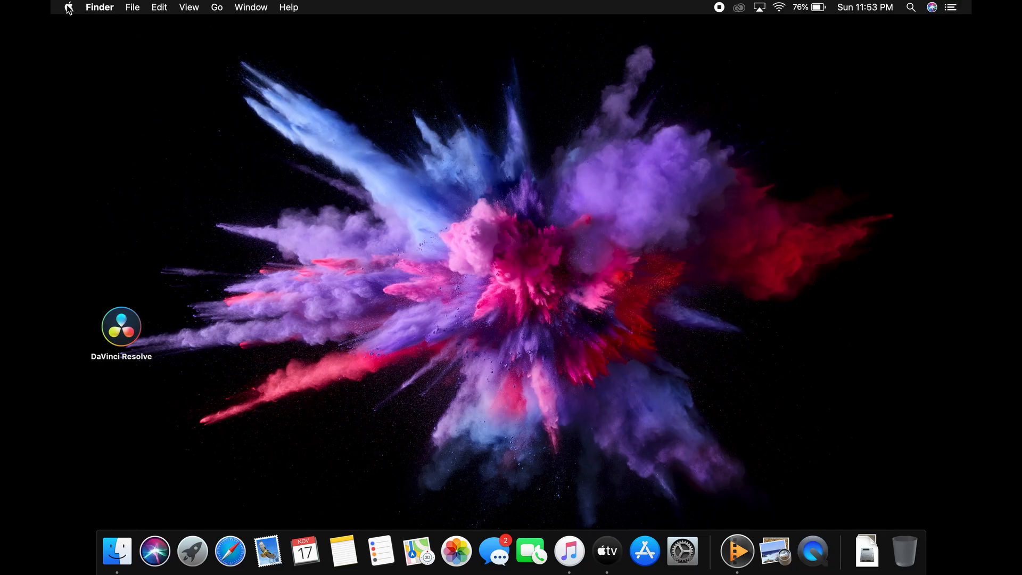
left_click(67, 7)
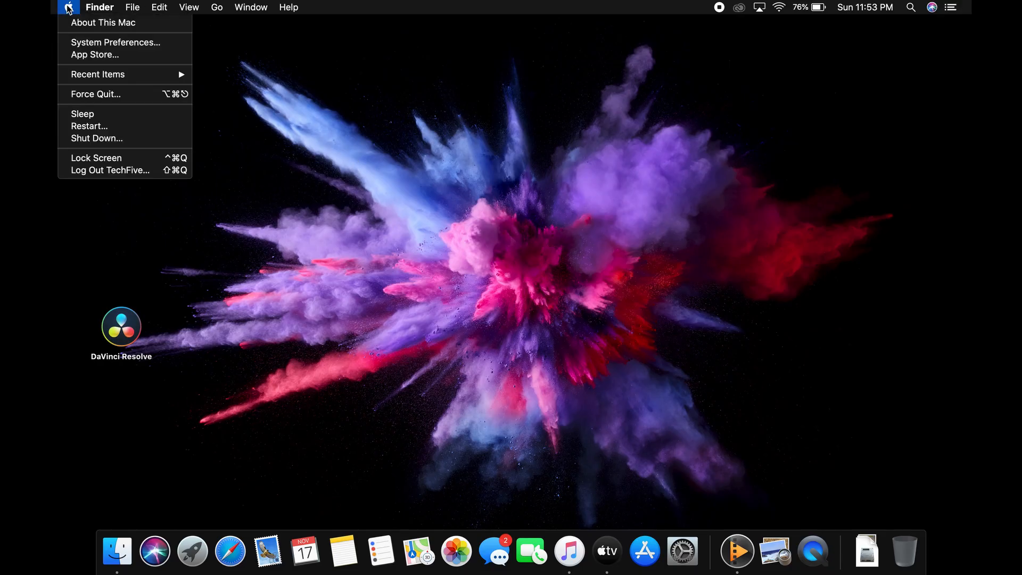
mouse_move(82, 114)
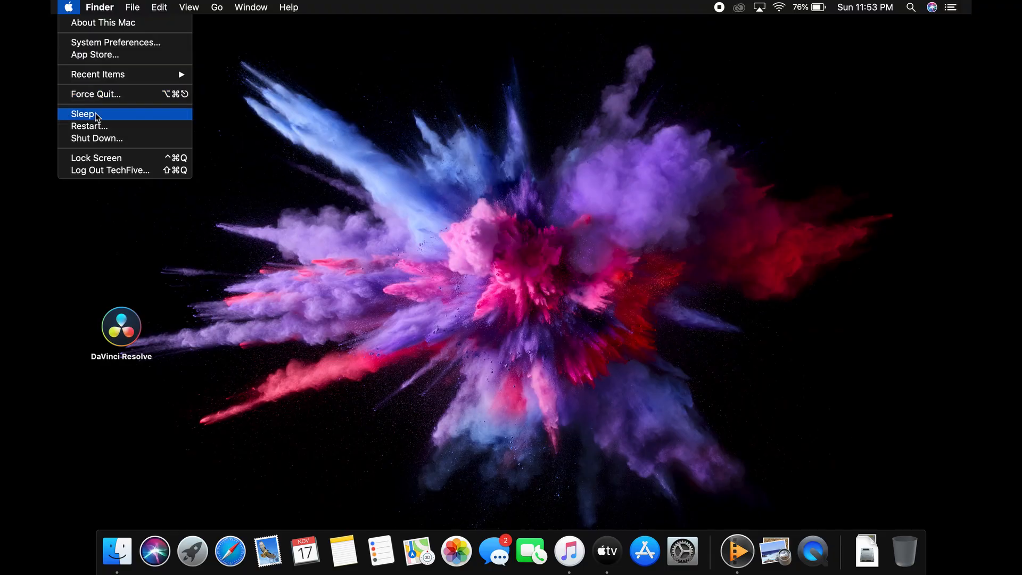
mouse_move(98, 170)
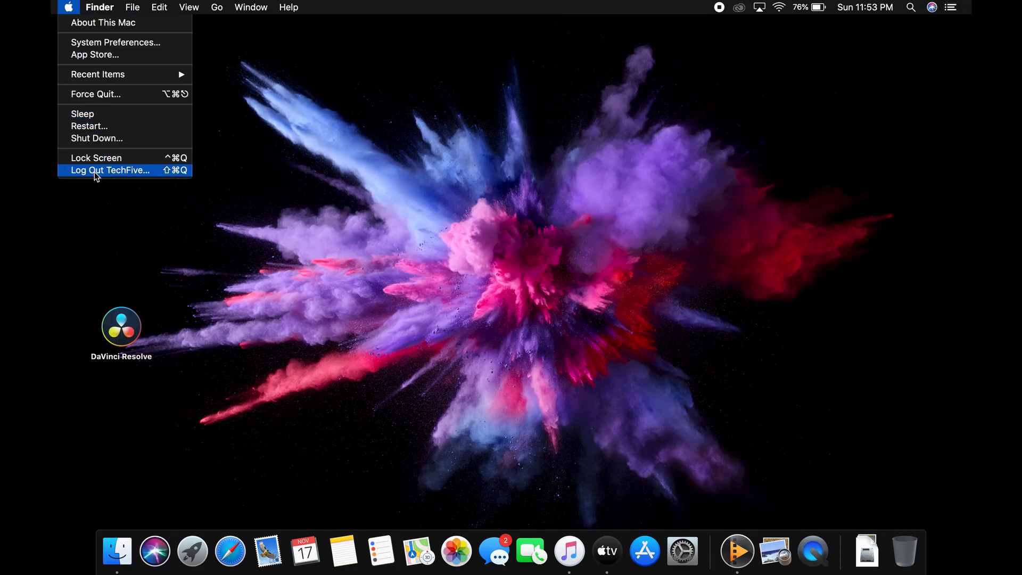
left_click(110, 170)
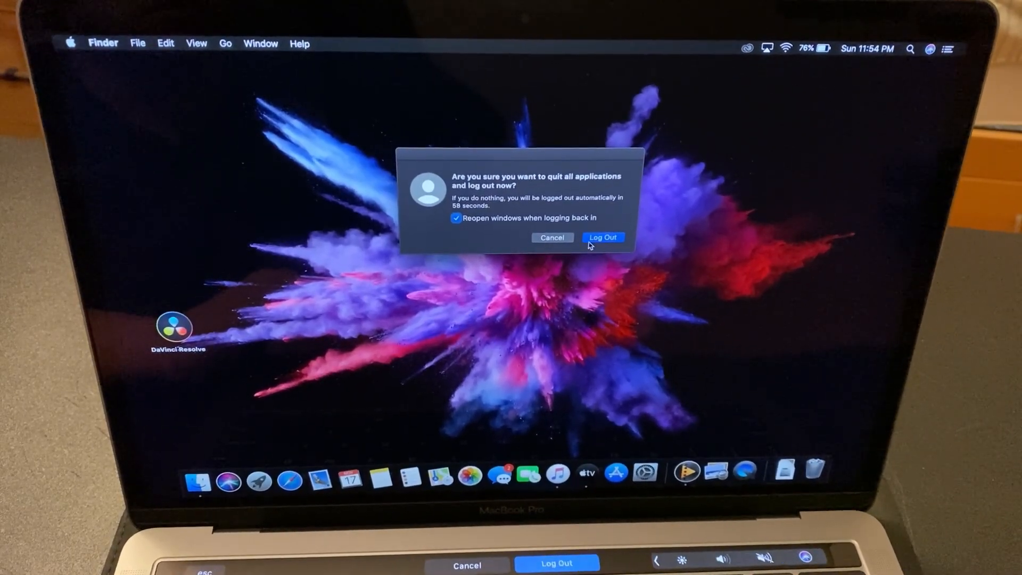
left_click(601, 237)
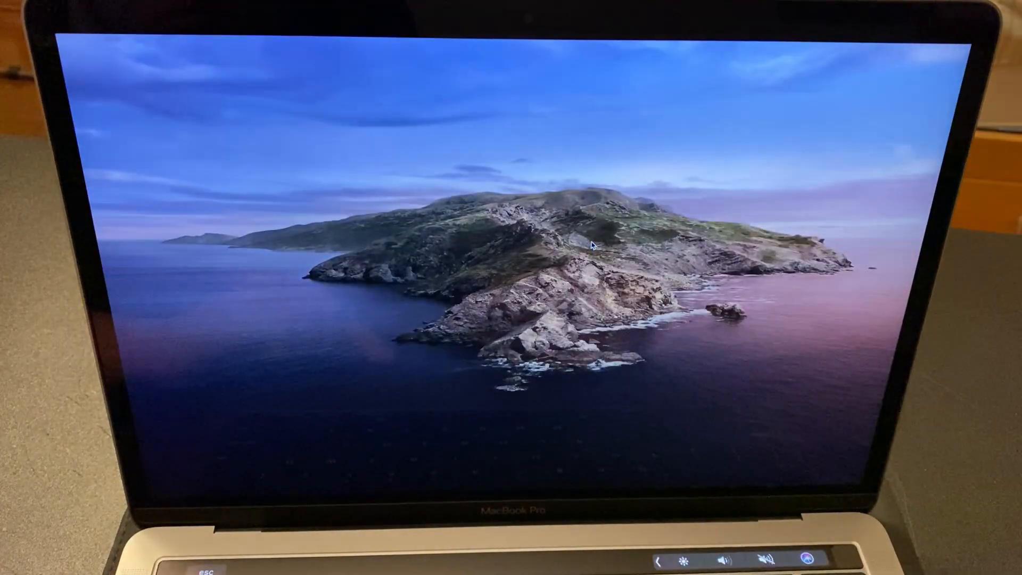